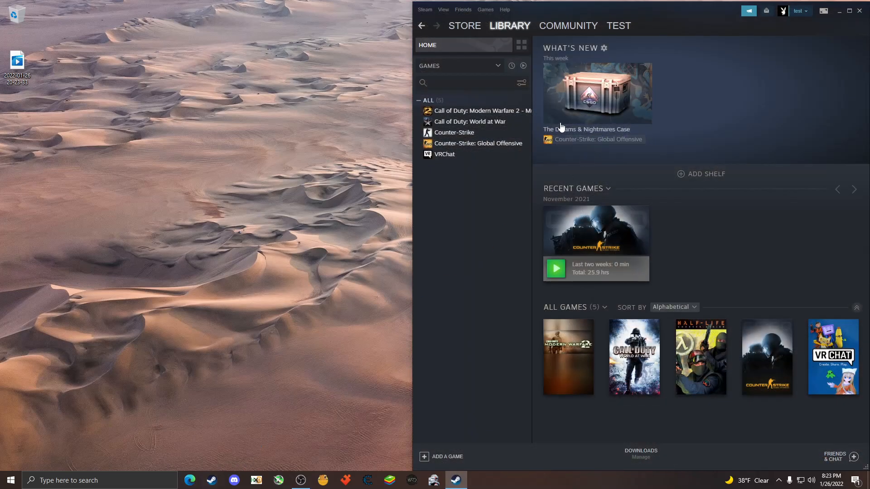
pyautogui.moveTo(493, 26)
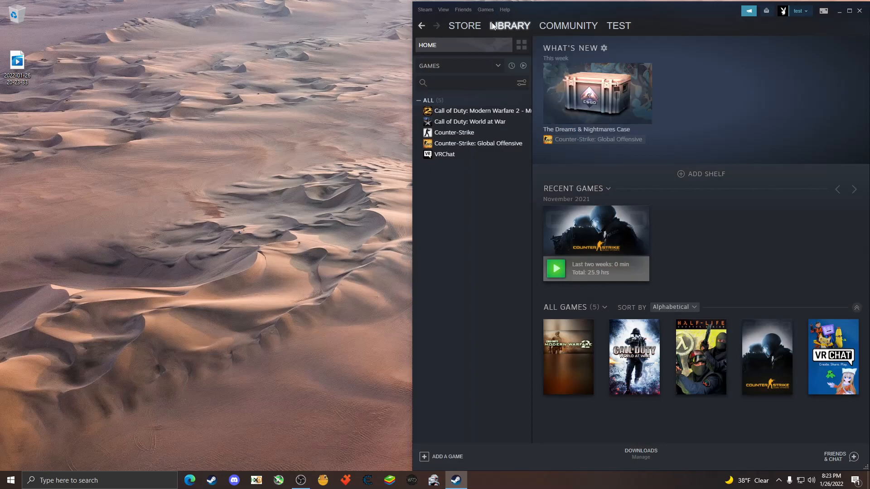
pyautogui.moveTo(556, 17)
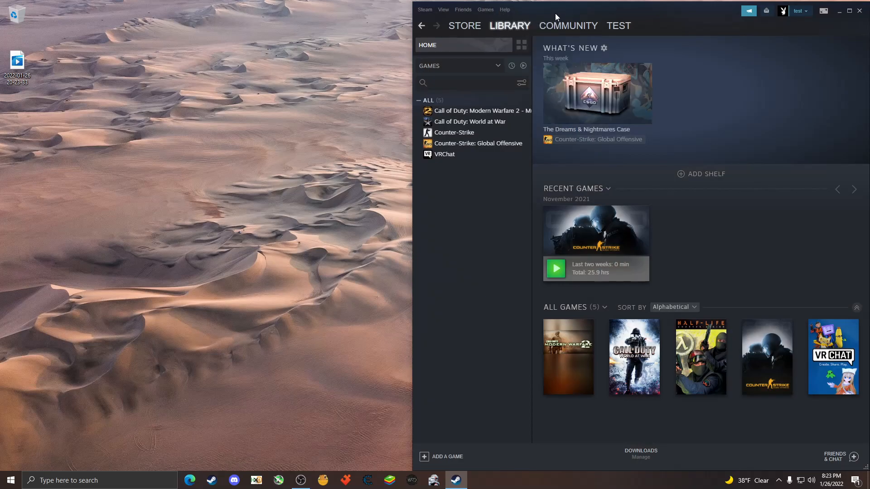
# Open Counter-Strike: Global Offensive from the Steam library game list.
pyautogui.click(510, 26)
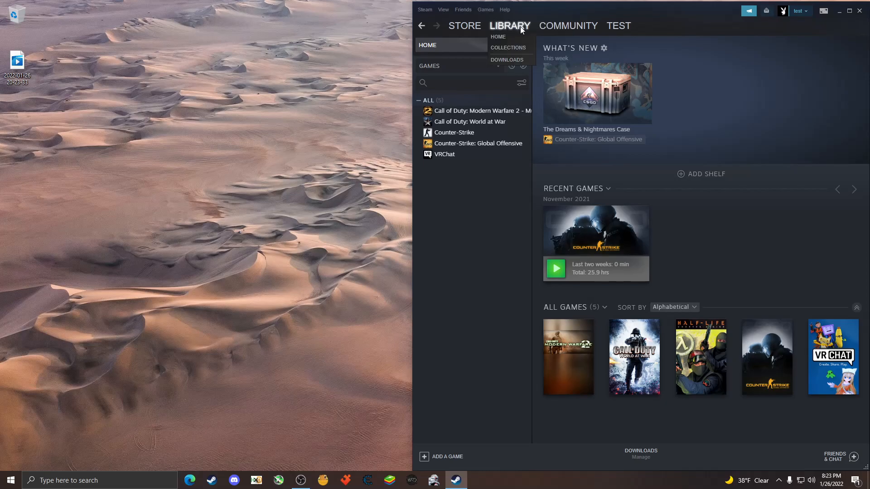
pyautogui.moveTo(506, 30)
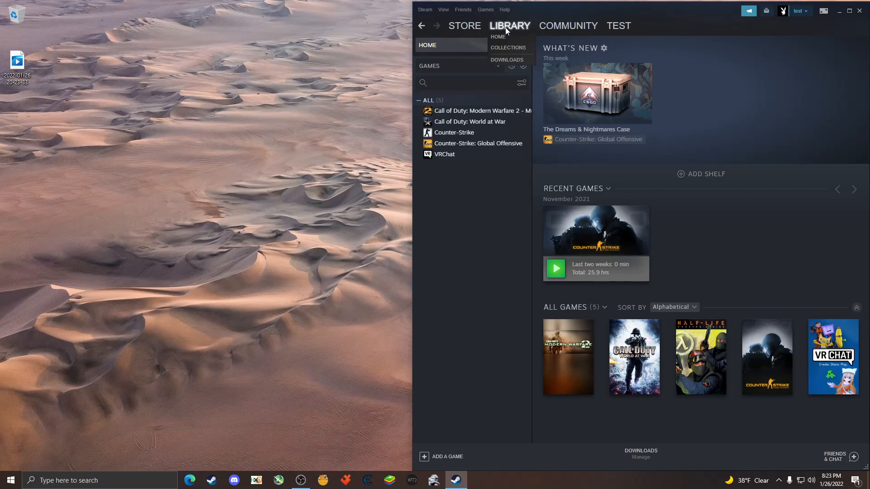
pyautogui.click(477, 143)
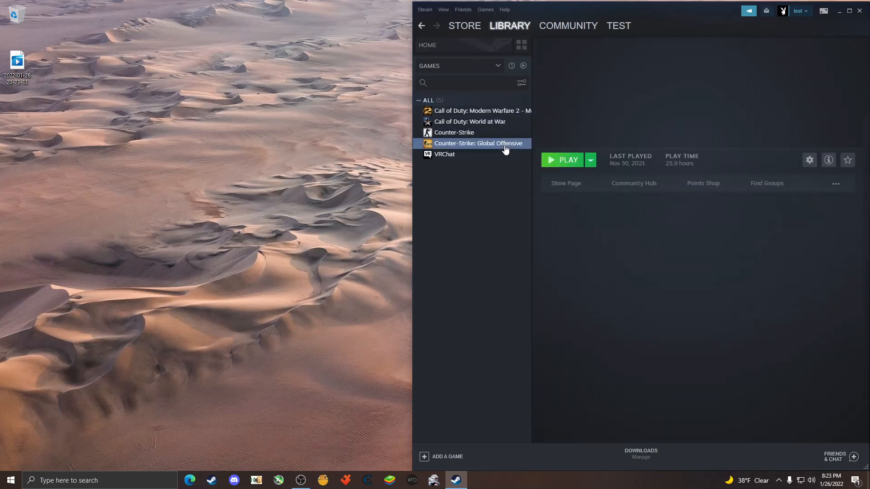
# Show CS:GO's Properties on the Local Files section (27.55 GB on drive C).
pyautogui.click(809, 160)
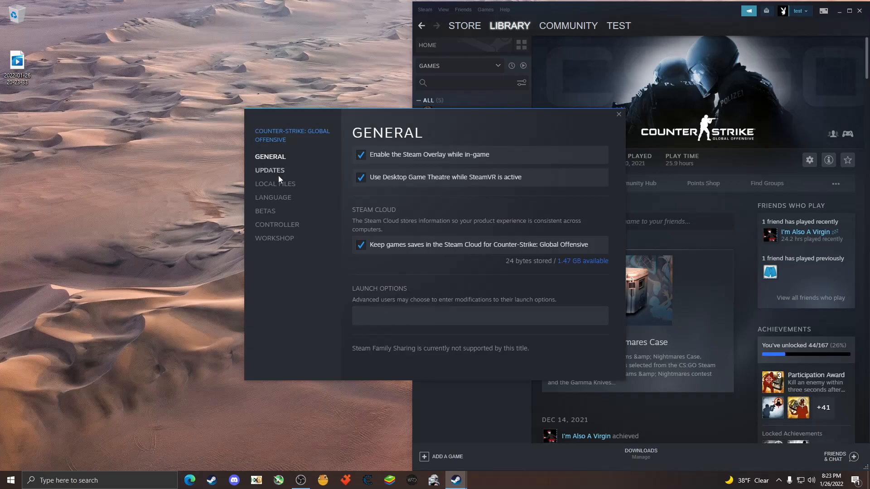
pyautogui.click(275, 183)
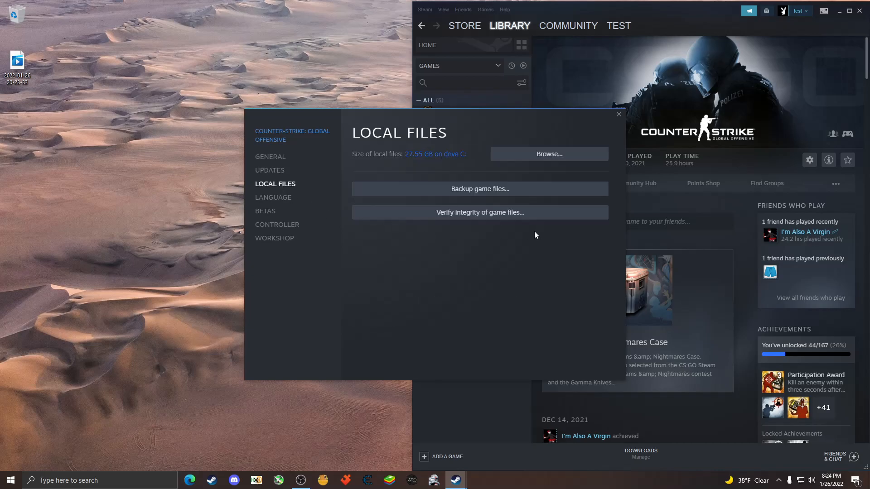
pyautogui.moveTo(487, 223)
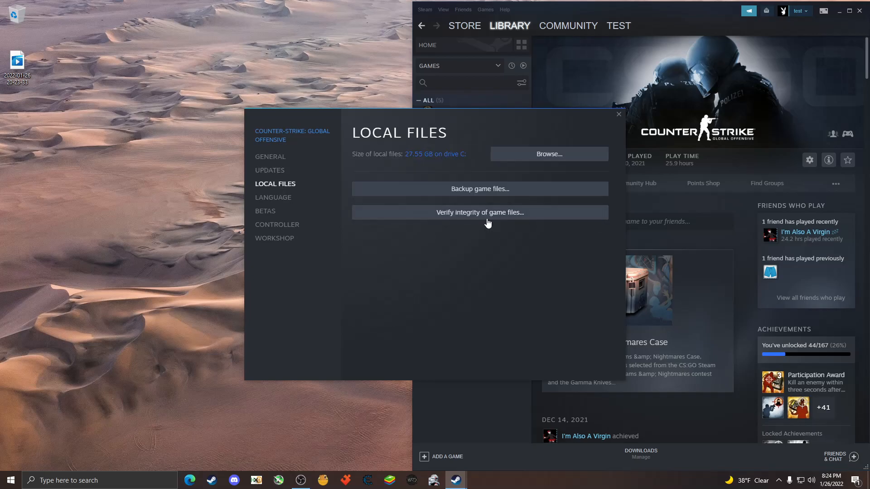
pyautogui.moveTo(476, 208)
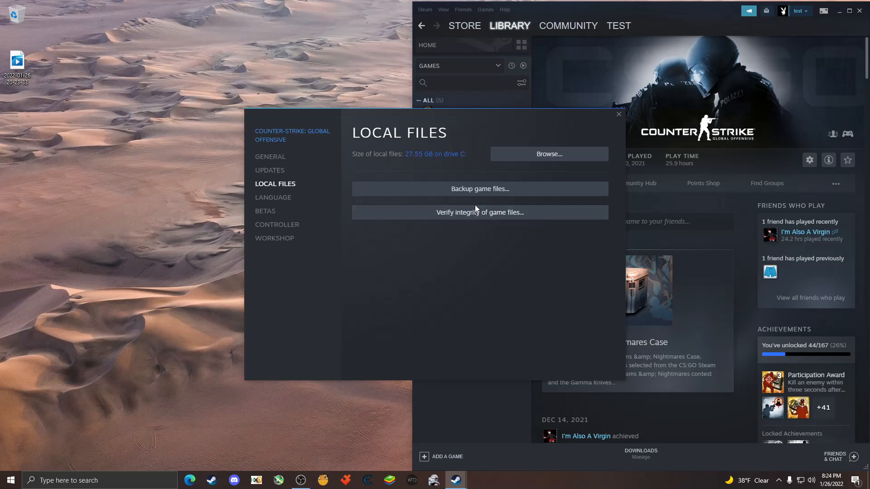
pyautogui.moveTo(537, 165)
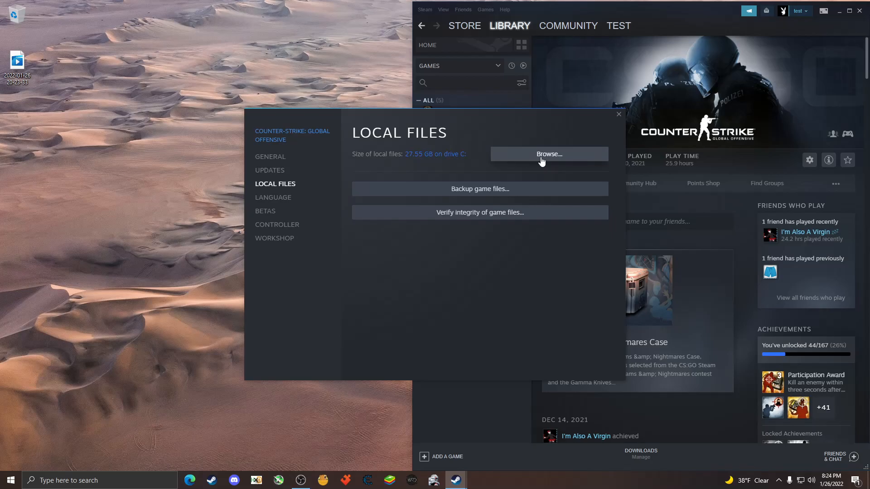
# Browse the local files and enter Steam's userdata folder, selecting the account folder.
pyautogui.click(548, 154)
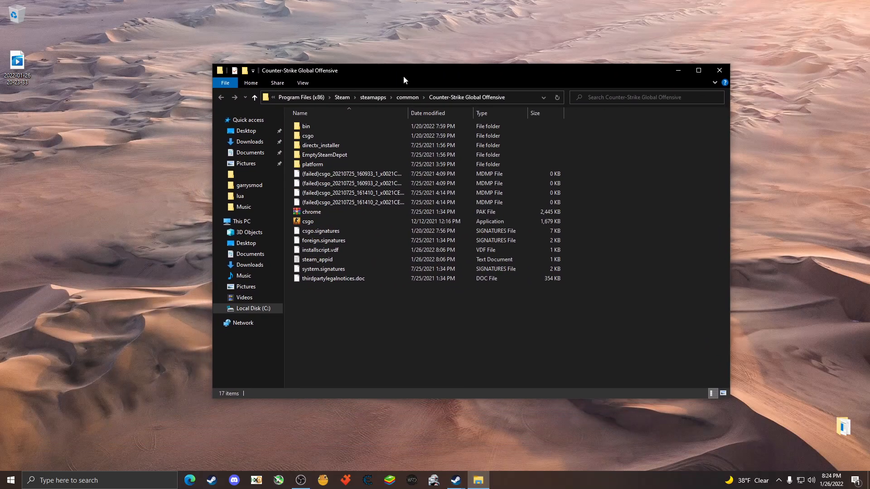
pyautogui.moveTo(342, 97)
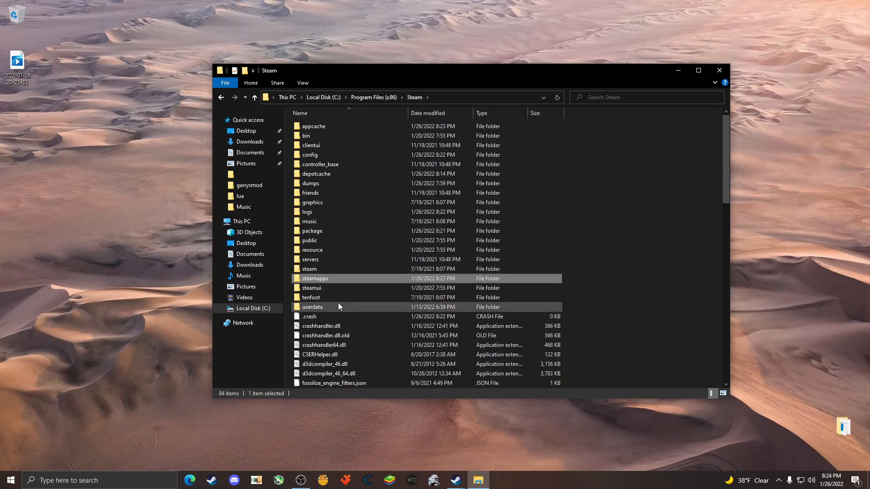
pyautogui.doubleClick(312, 306)
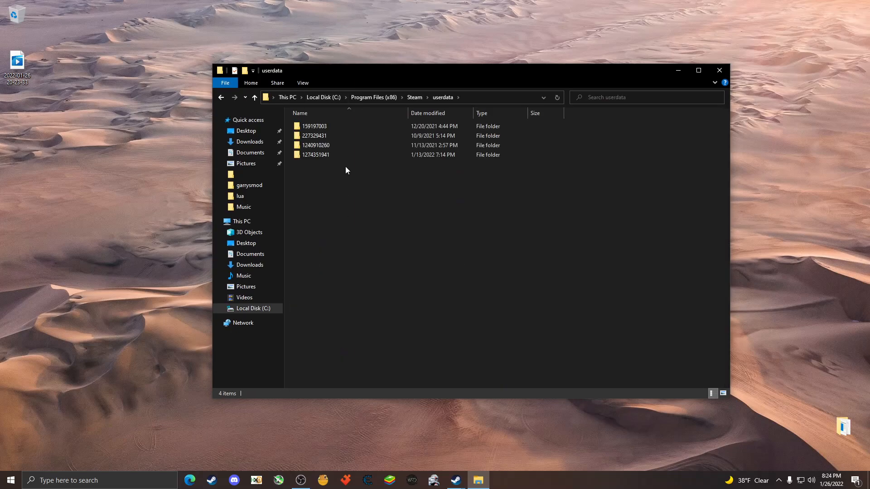
pyautogui.click(314, 126)
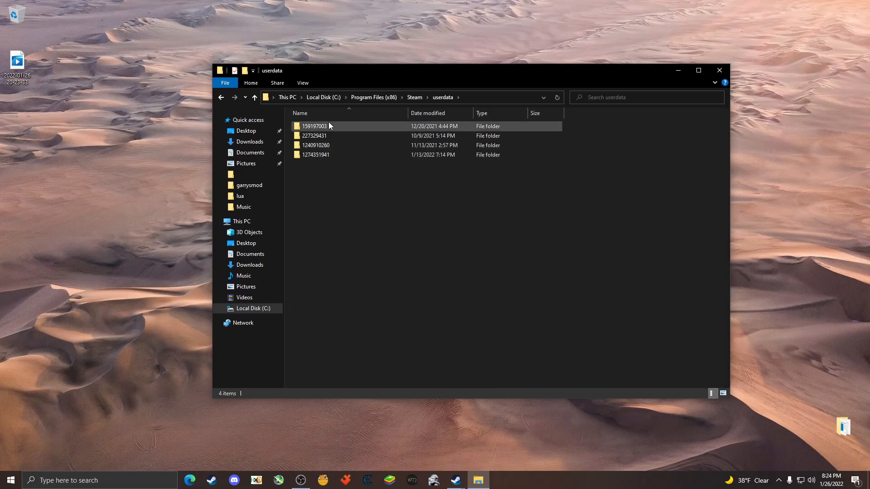
pyautogui.click(411, 199)
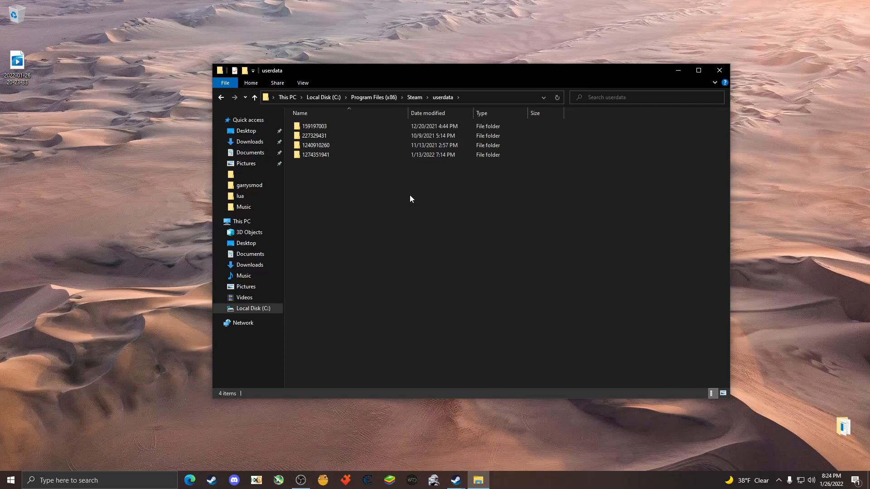
pyautogui.moveTo(315, 126)
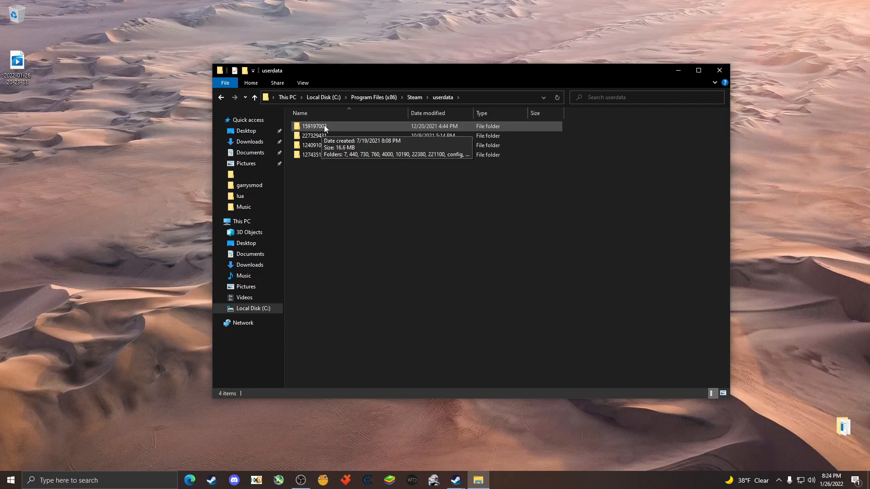
# Go through the account folder and 730 down to the cfg folder.
pyautogui.doubleClick(314, 126)
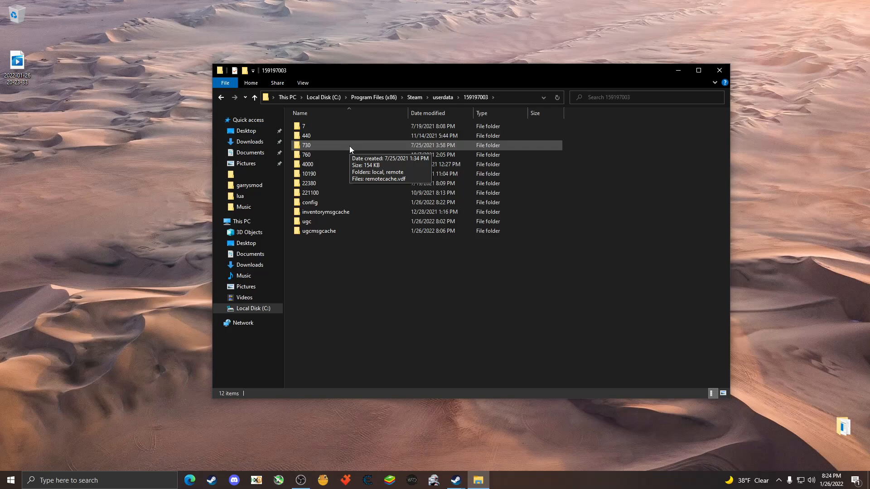
pyautogui.doubleClick(307, 145)
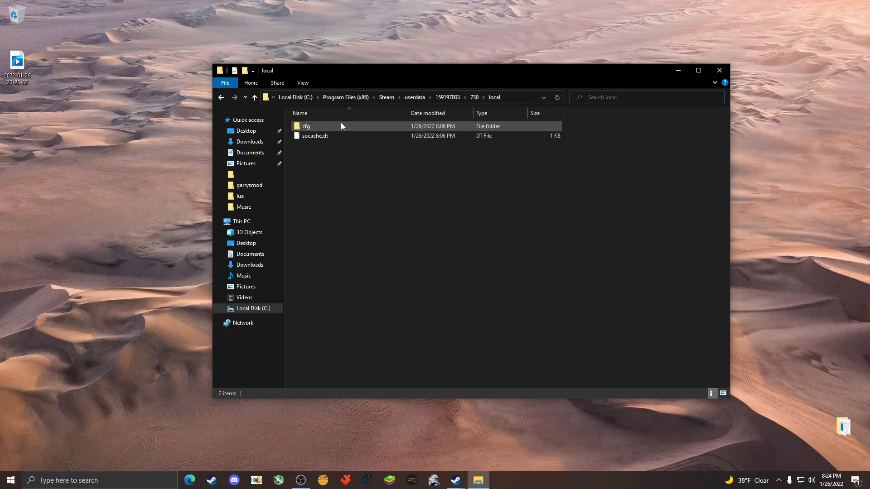
pyautogui.doubleClick(306, 126)
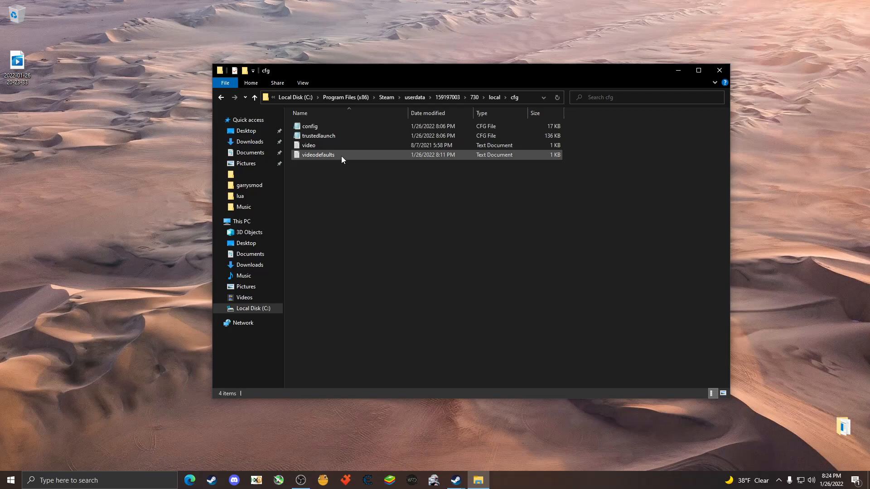
pyautogui.doubleClick(318, 155)
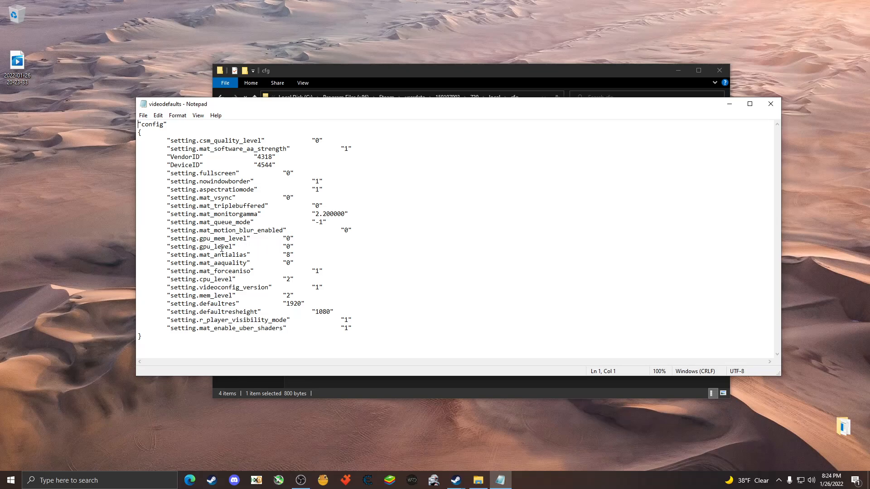
pyautogui.moveTo(274, 250)
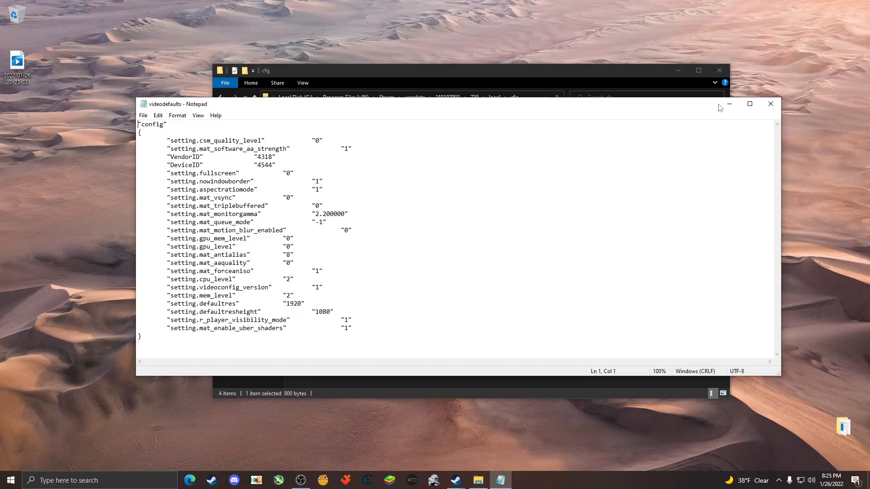
pyautogui.click(770, 103)
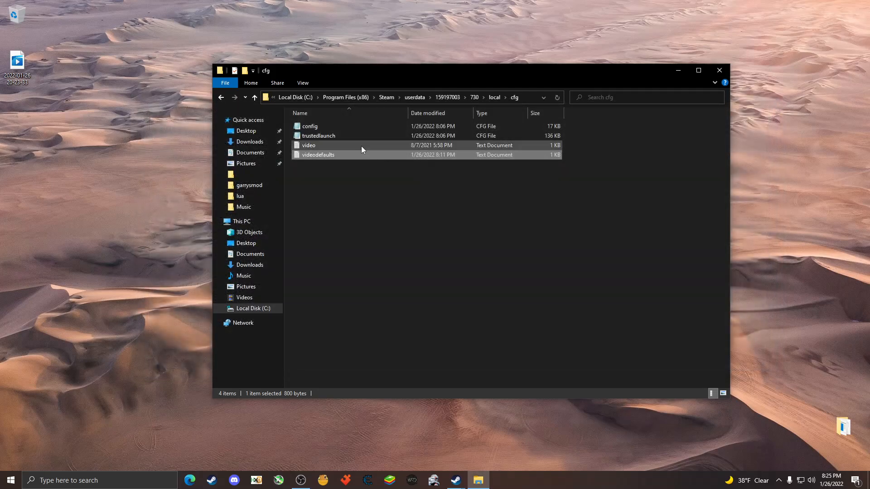
# Open the video config file in Notepad to view the 1920x1080 fullscreen settings.
pyautogui.doubleClick(309, 145)
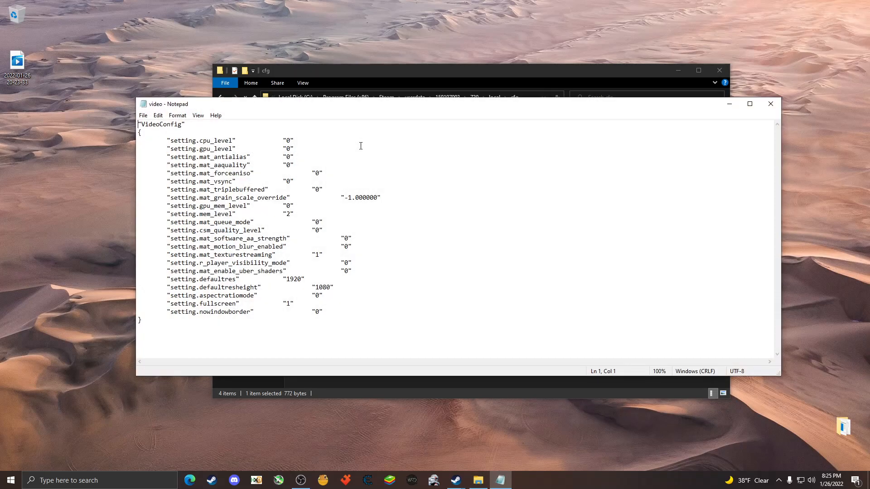
pyautogui.moveTo(205, 205)
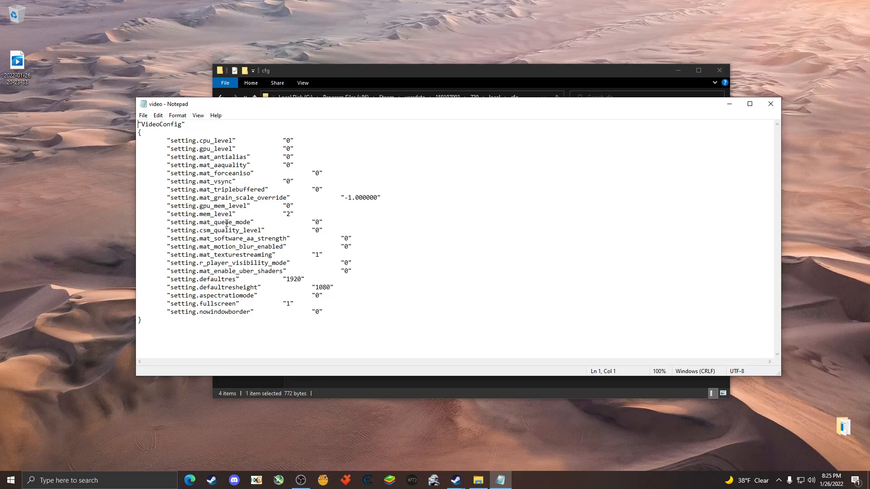
pyautogui.moveTo(263, 215)
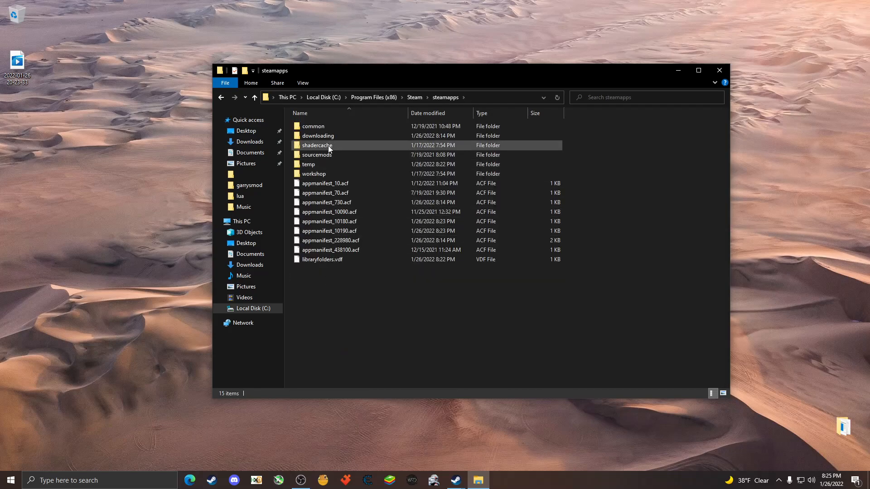
# Open common > Counter-Strike Global Offensive and bring up csgo.exe's Properties.
pyautogui.doubleClick(314, 126)
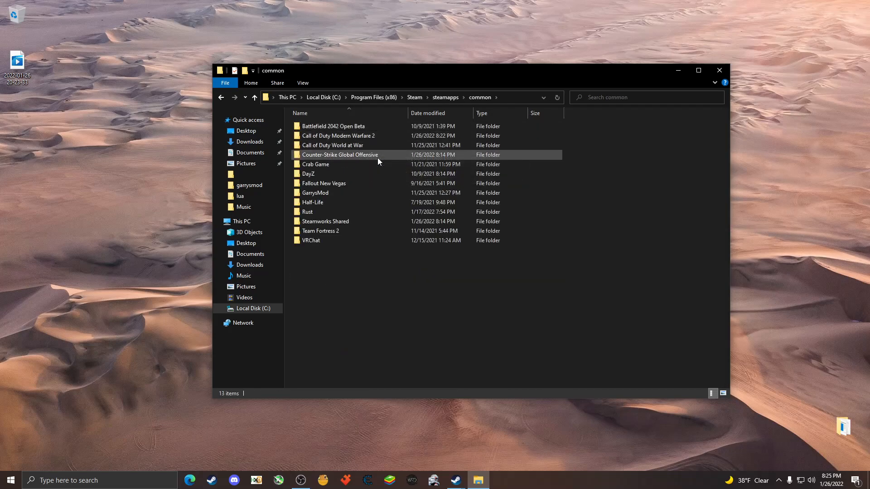
pyautogui.doubleClick(339, 155)
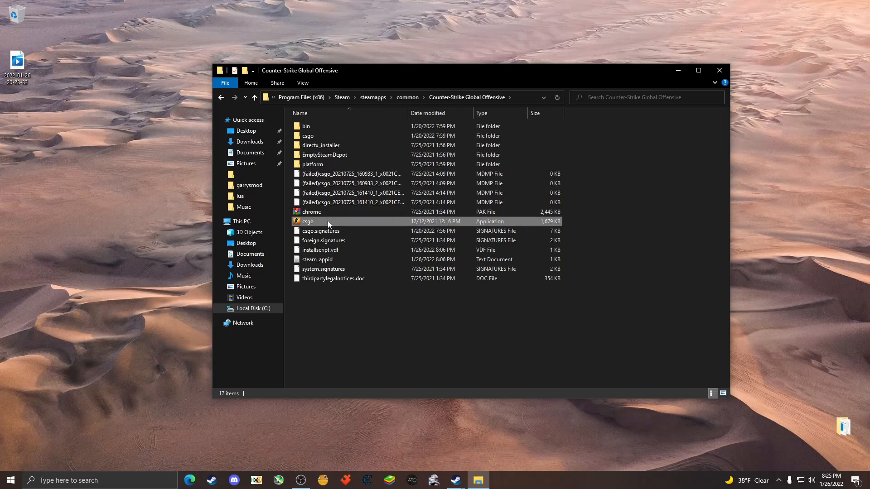
pyautogui.rightClick(308, 222)
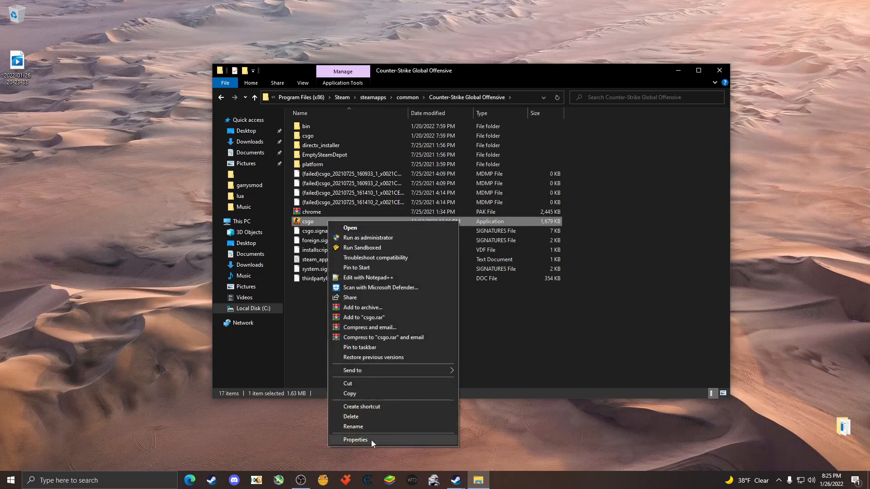
pyautogui.click(355, 440)
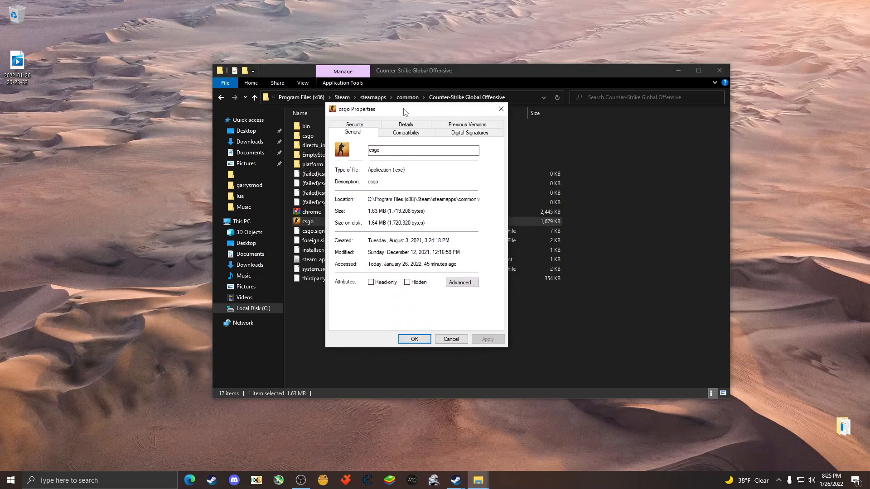
# Check 'Disable fullscreen optimizations' on the Compatibility tab, then cancel.
pyautogui.click(406, 133)
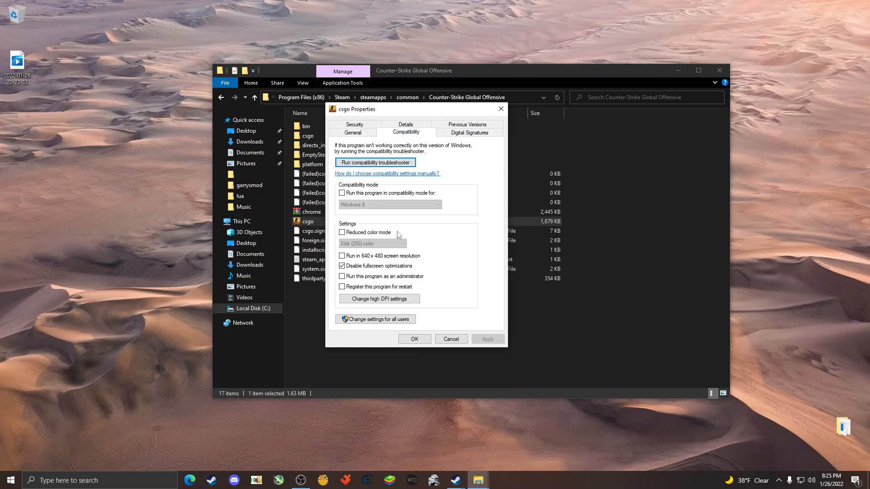
pyautogui.click(341, 267)
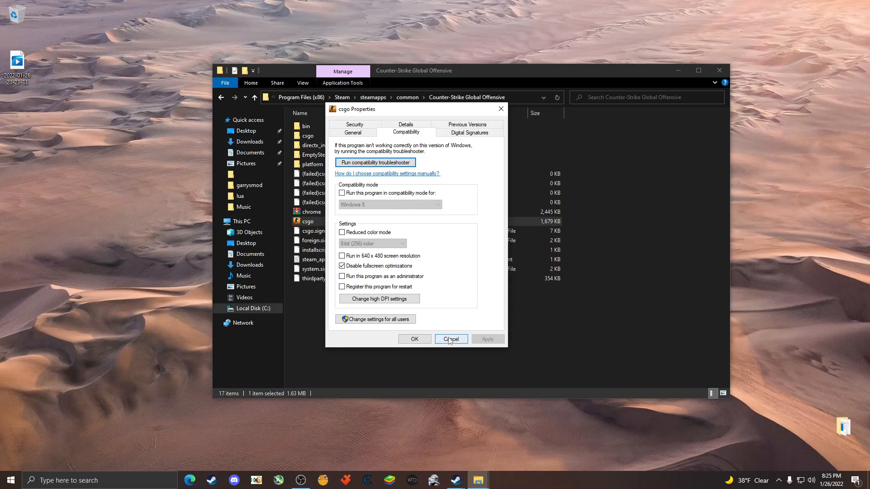
pyautogui.click(451, 339)
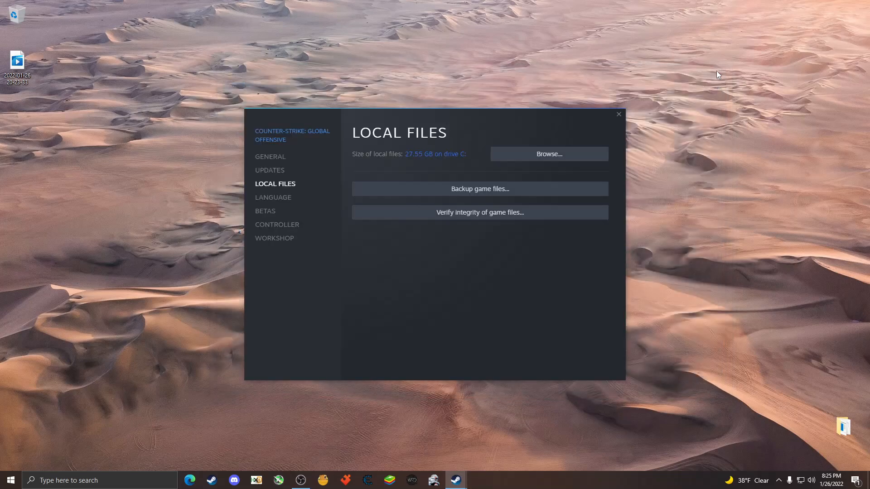
# Close Steam properties and open the Disable_Windows_Game_Recording .reg file for editing, allowing it.
pyautogui.click(618, 114)
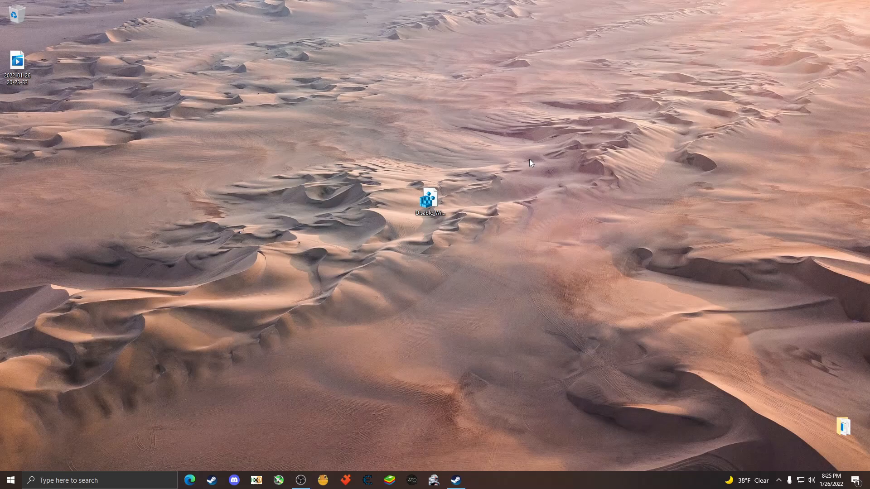
pyautogui.click(430, 200)
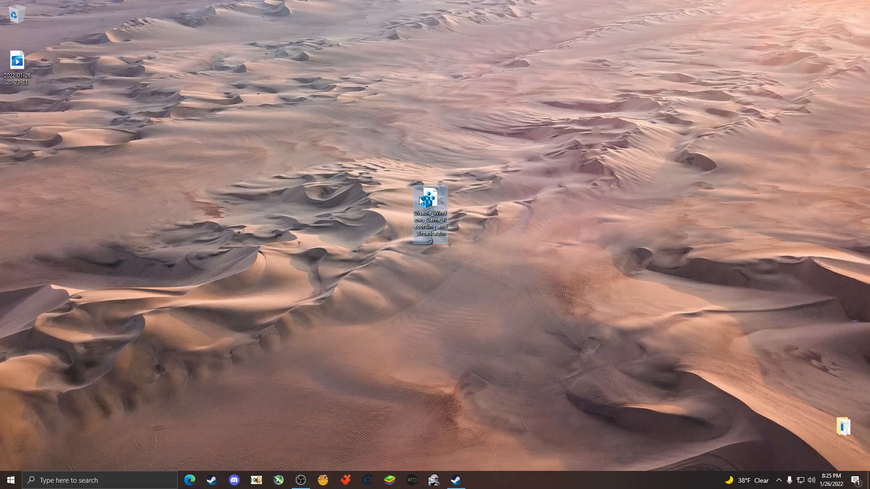
pyautogui.moveTo(430, 197)
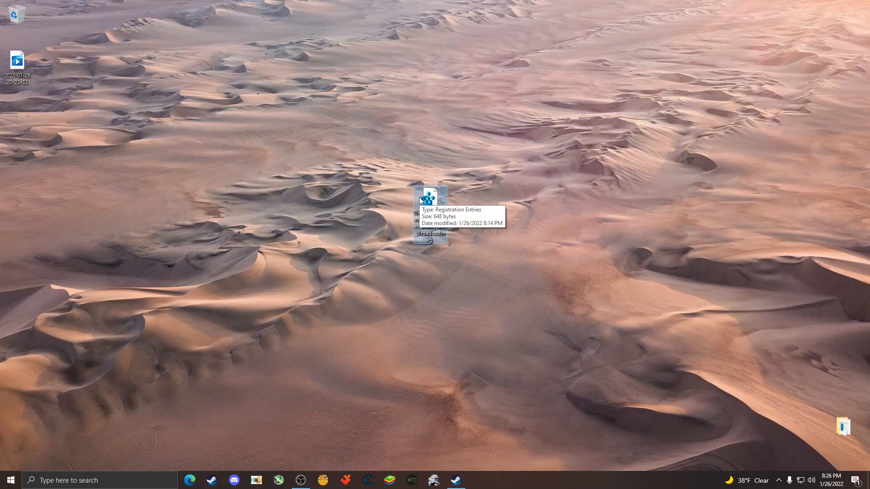
pyautogui.rightClick(430, 214)
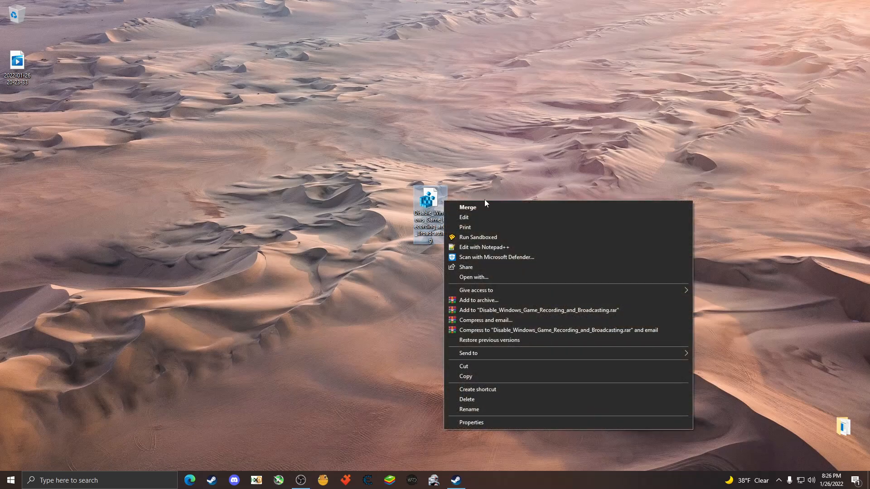
pyautogui.click(467, 207)
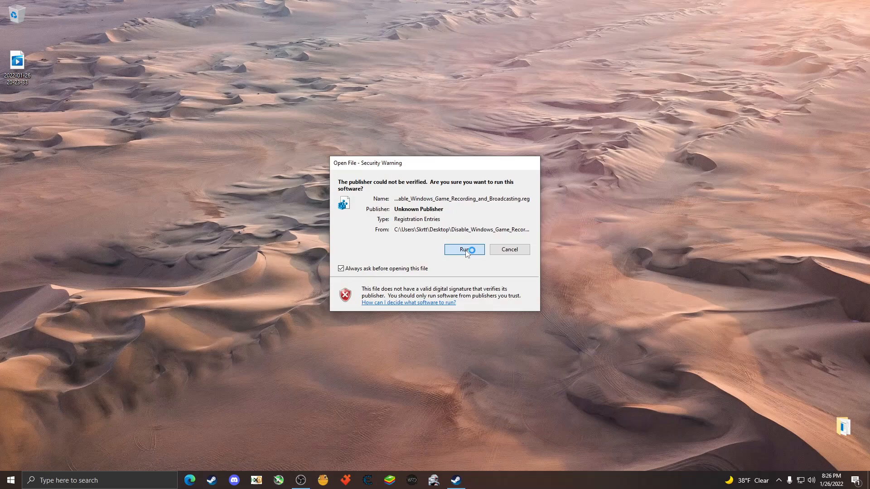
pyautogui.click(463, 249)
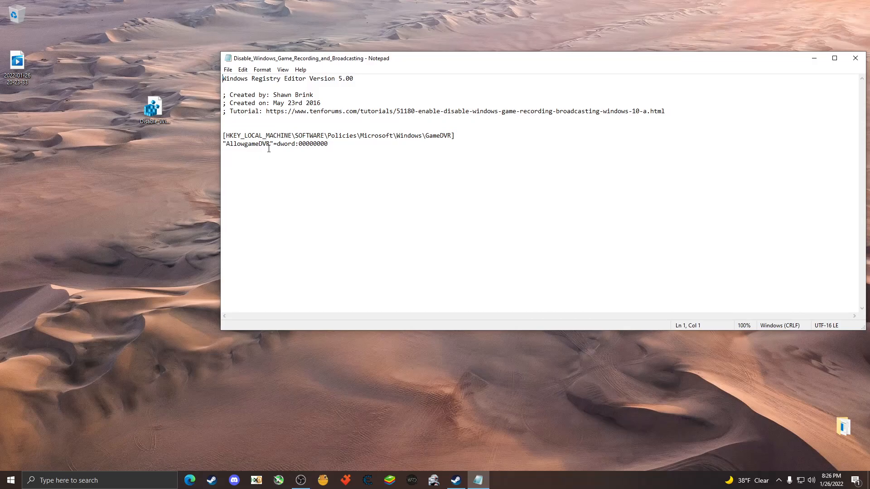
pyautogui.moveTo(417, 148)
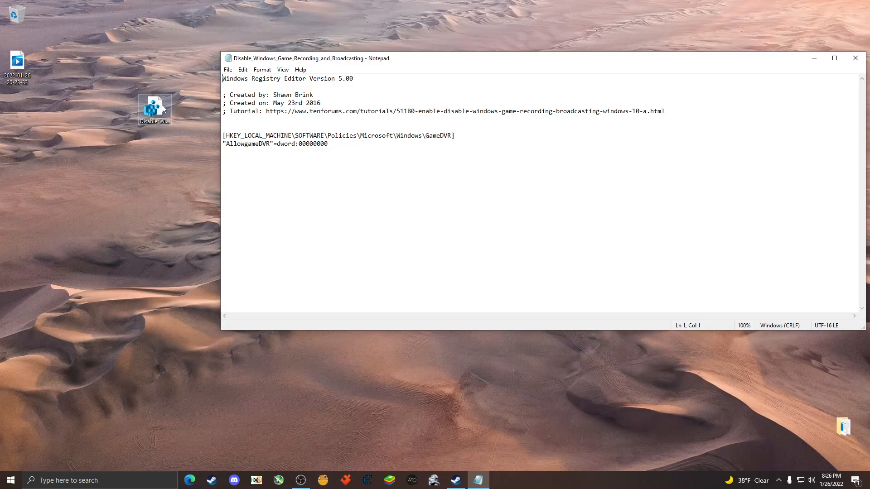
# Highlight the tutorial link in the AllowgameDVR=0 registry file, then close Notepad.
pyautogui.moveTo(266, 111); pyautogui.dragTo(498, 111)
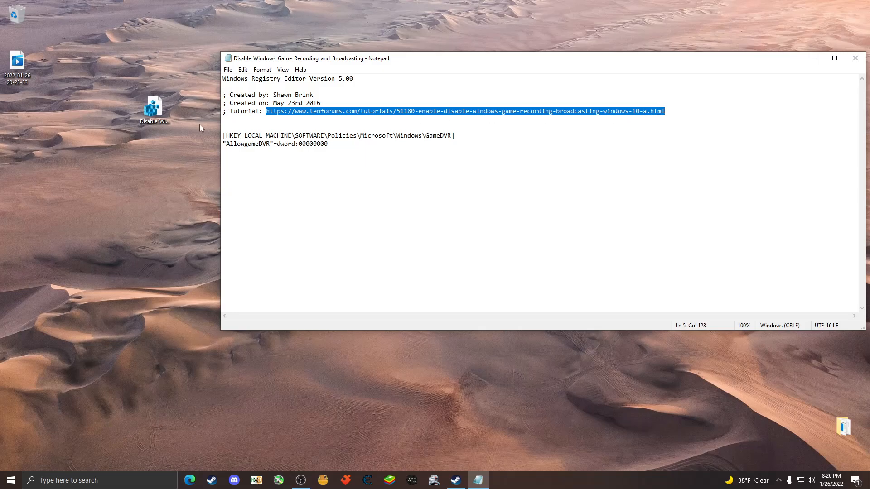
pyautogui.moveTo(855, 58)
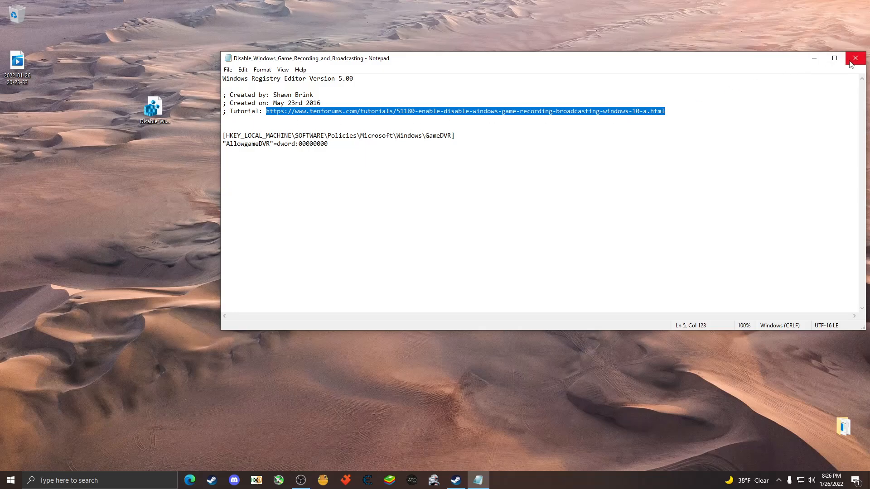
pyautogui.click(855, 58)
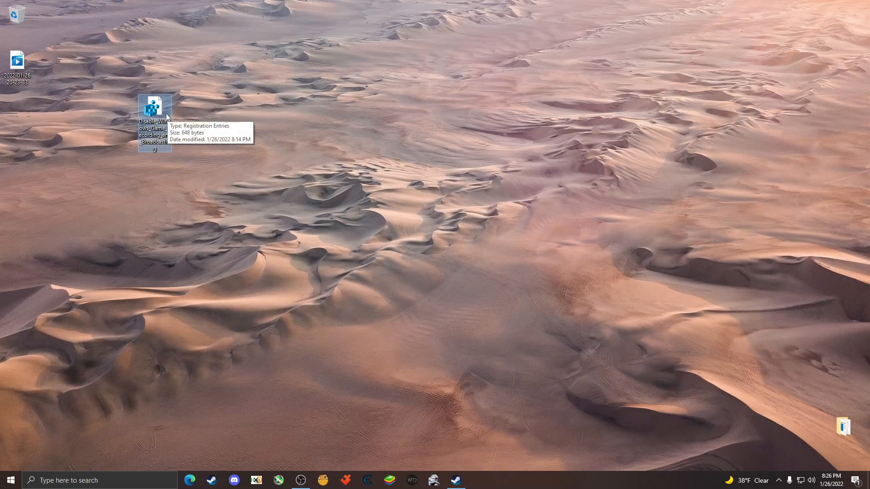
# Drag the Disable Windows Game Recording registry file to the desktop centre.
pyautogui.moveTo(154, 107); pyautogui.dragTo(395, 199)
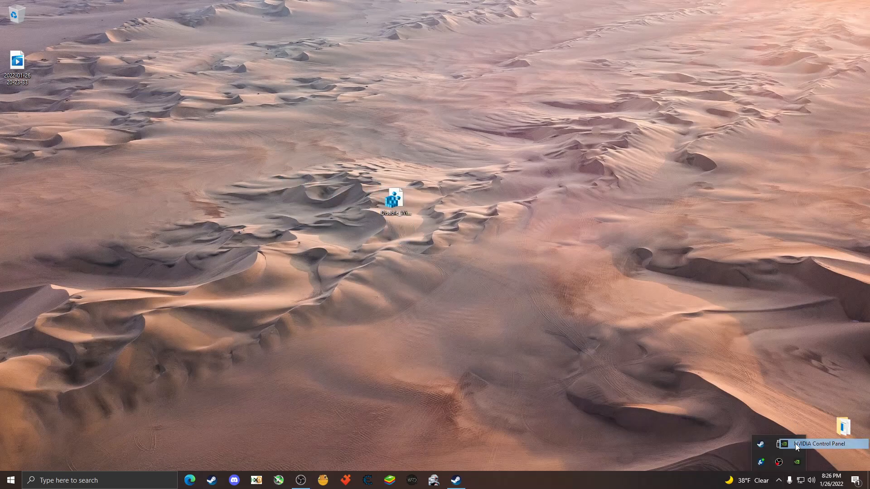
pyautogui.moveTo(581, 277)
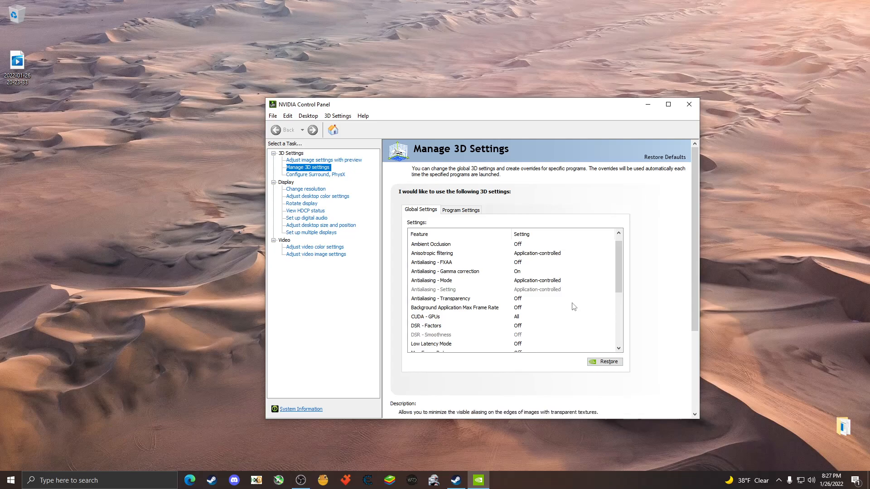
# Scroll through the Global 3D settings down to Vertical sync, then close NVIDIA Control Panel.
pyautogui.scroll(-3)
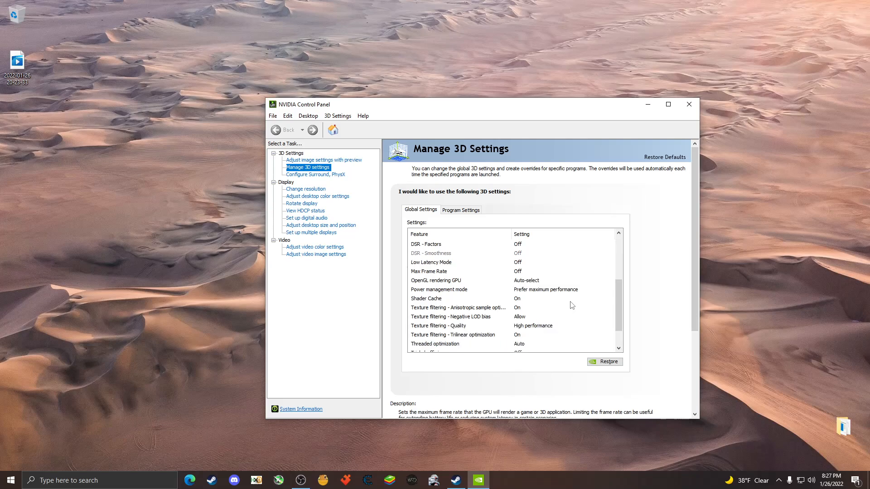
pyautogui.scroll(-3)
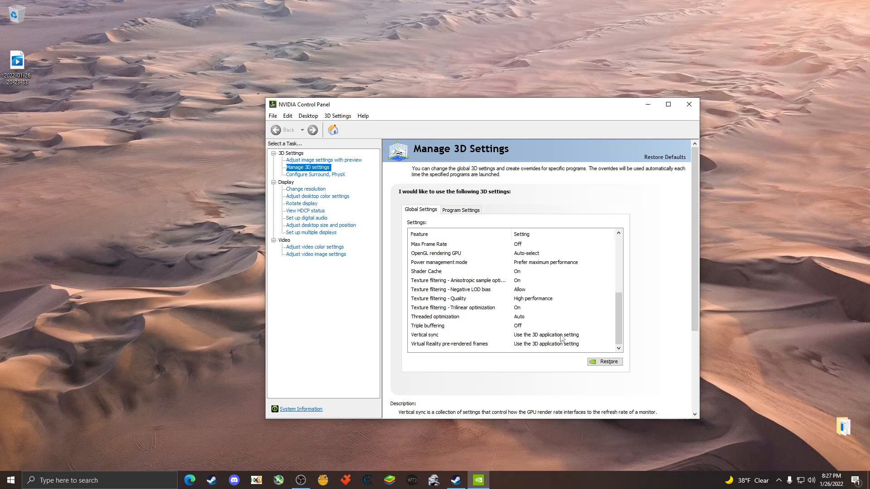
pyautogui.moveTo(561, 339)
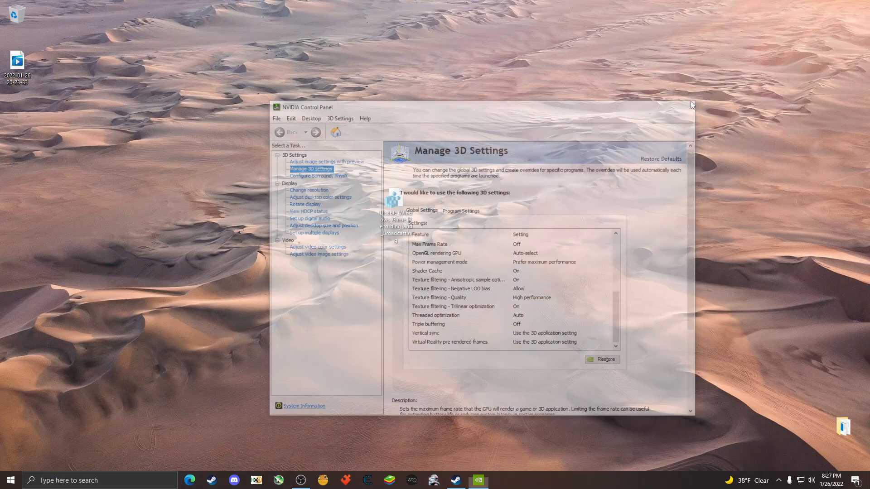
pyautogui.click(690, 107)
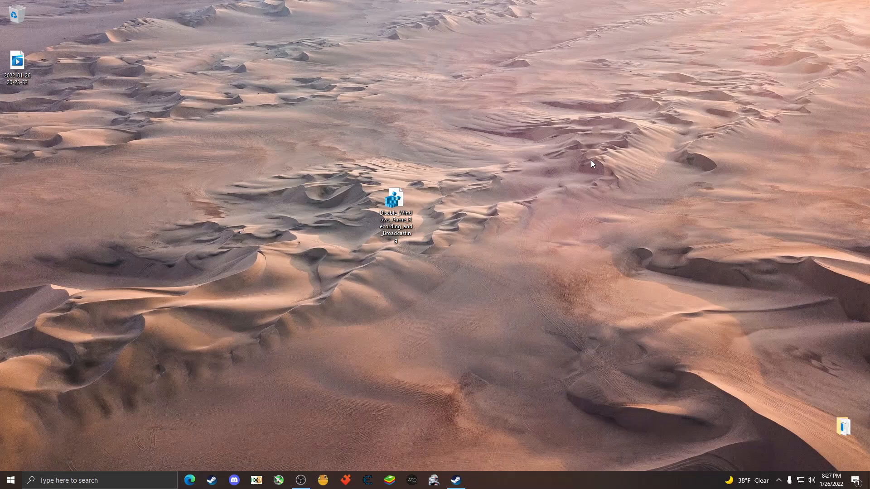
pyautogui.moveTo(595, 163)
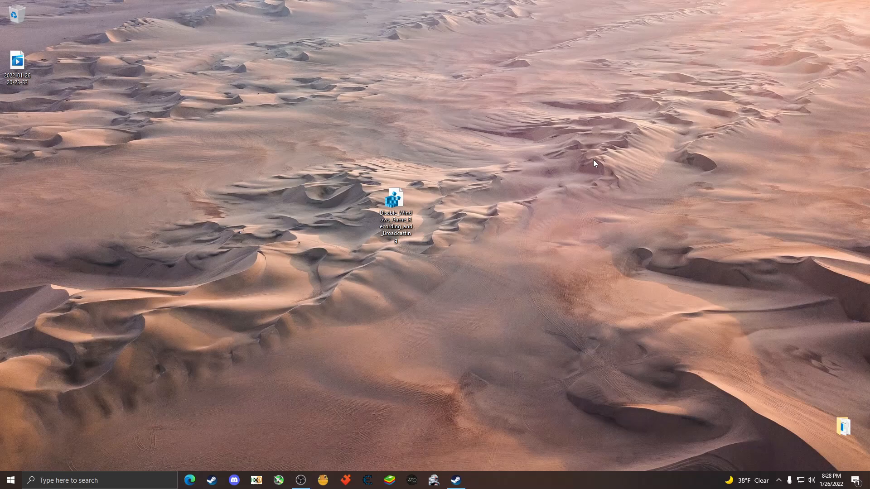
pyautogui.moveTo(519, 184)
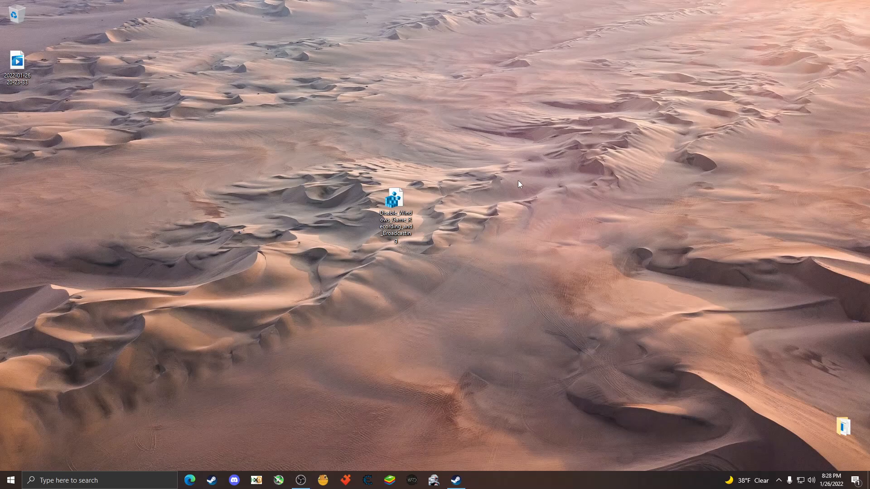